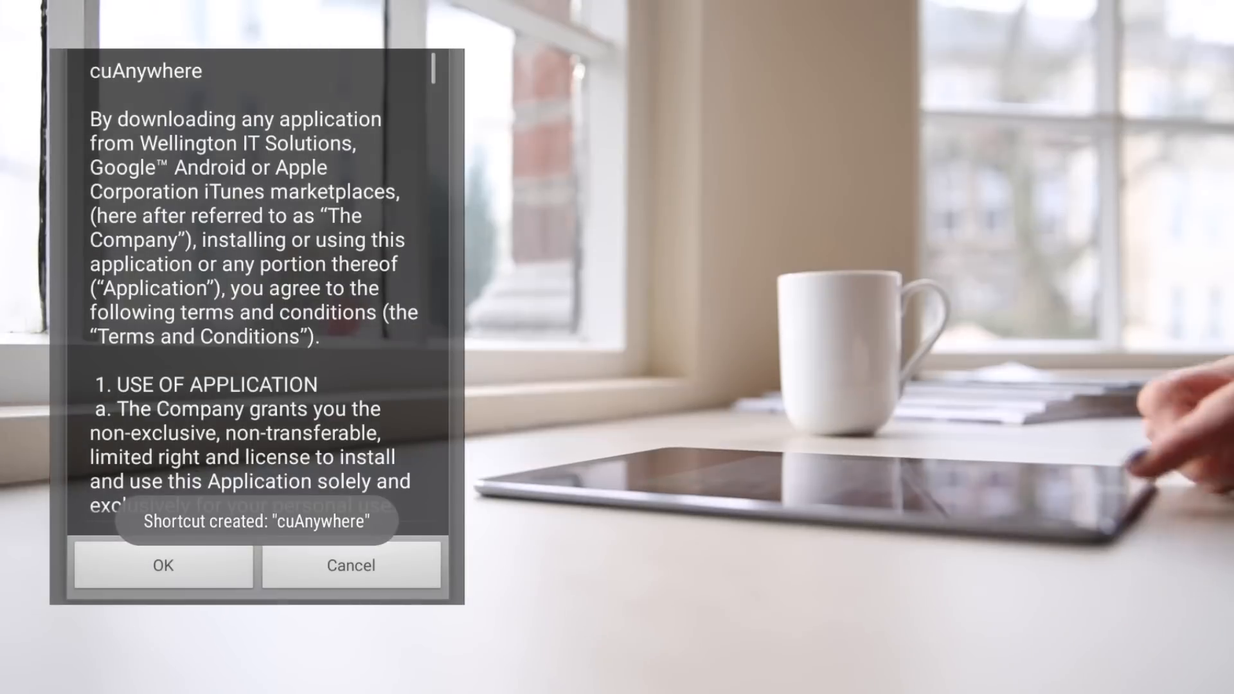
Accept the cuAnywhere terms and conditions to reach the credit union sign-in screen.
{"action": "left_click", "coordinate": [162, 565]}
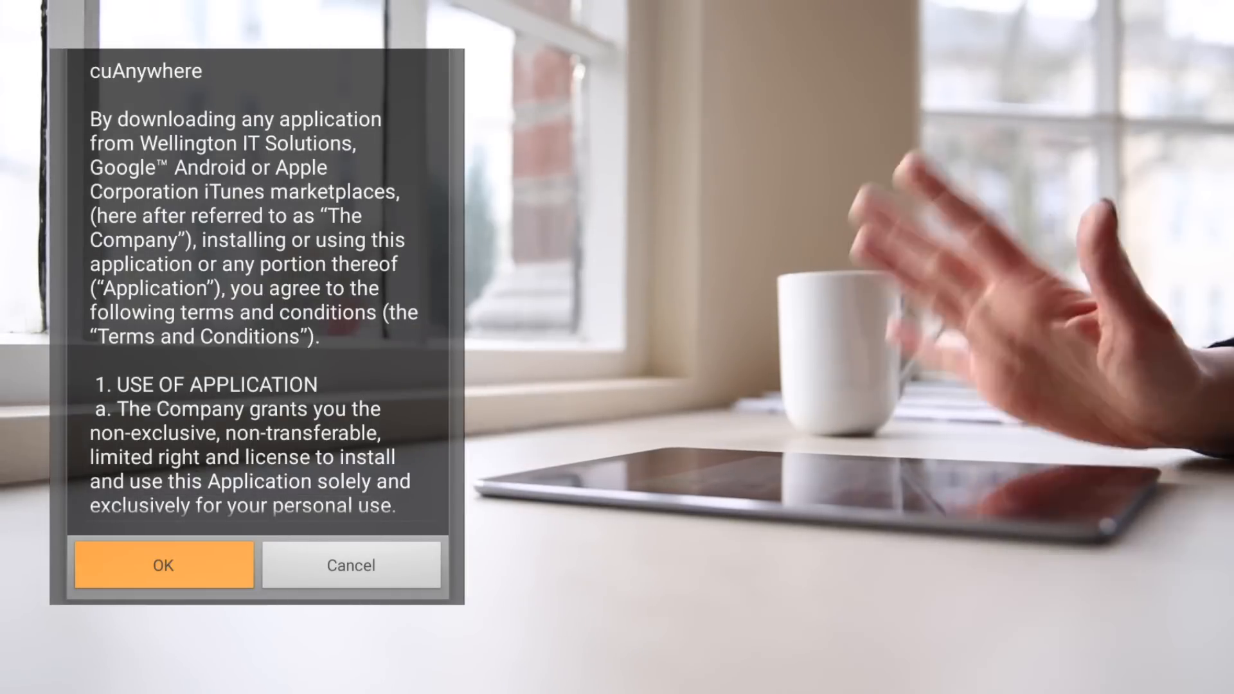
{"action": "left_click", "coordinate": [163, 565]}
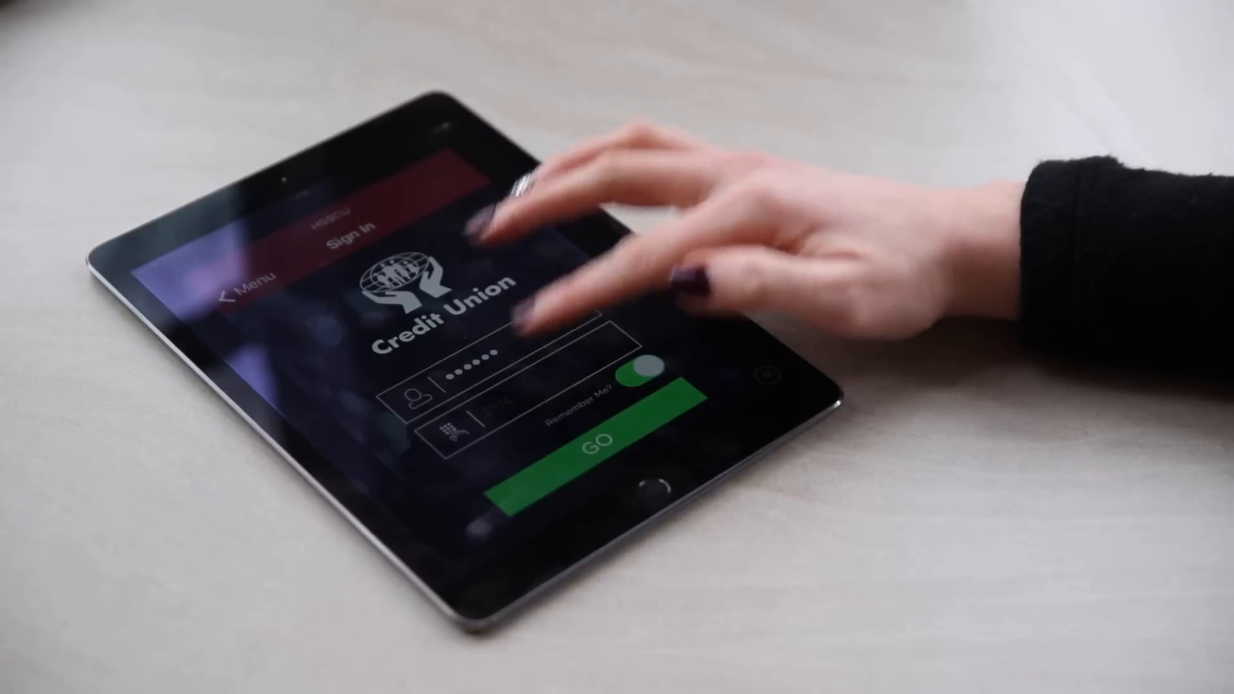
Sign in with the entered credentials to show the Account 5 Shares and Eft Current Account balances.
{"action": "left_click", "coordinate": [472, 418]}
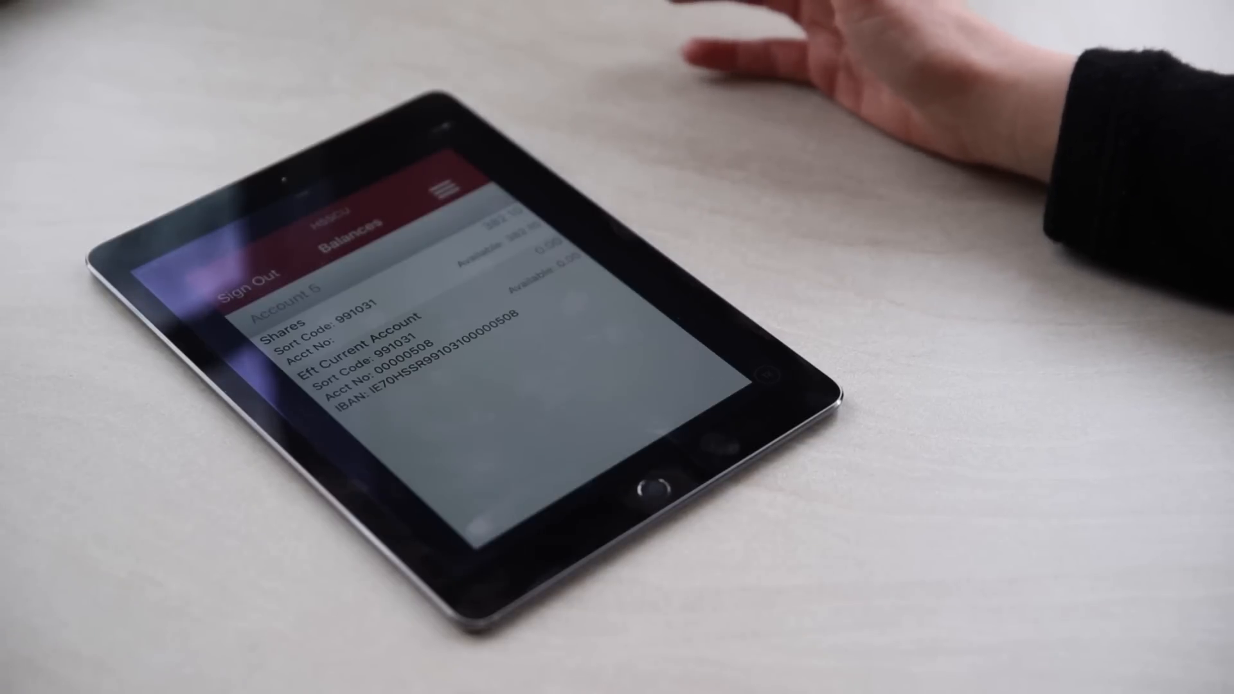
Register this device for Touch Login from the accounts menu.
{"action": "left_click", "coordinate": [445, 190]}
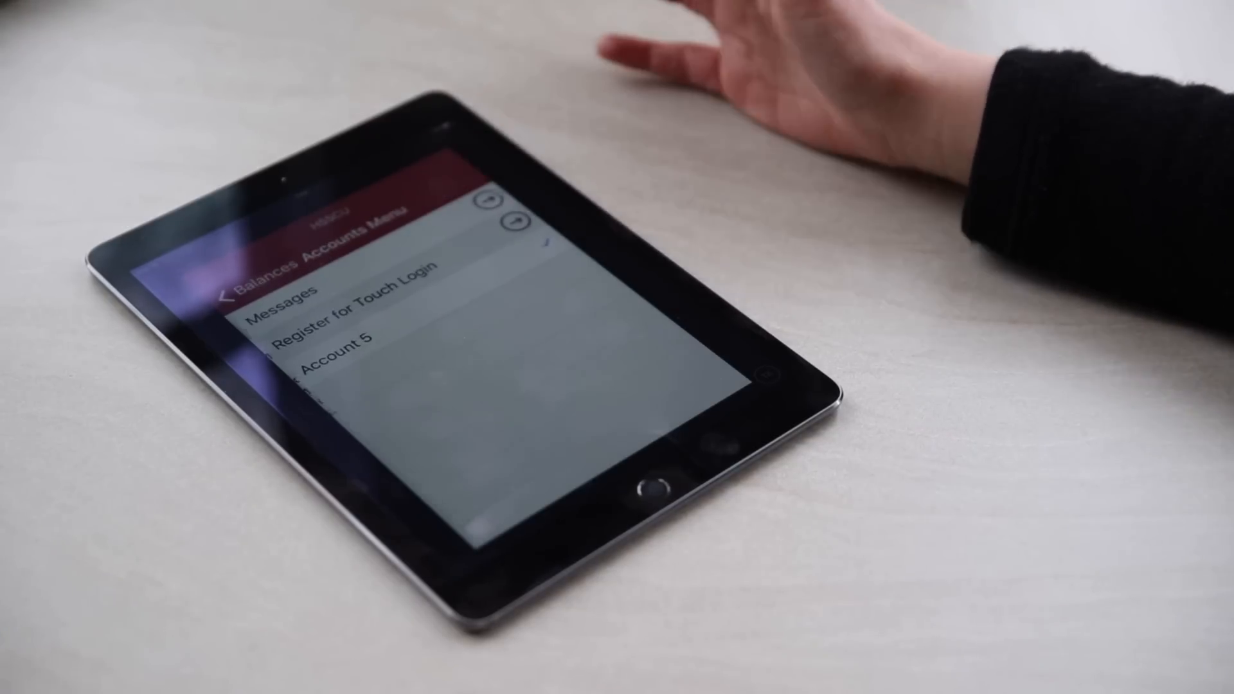
{"action": "left_click", "coordinate": [347, 306]}
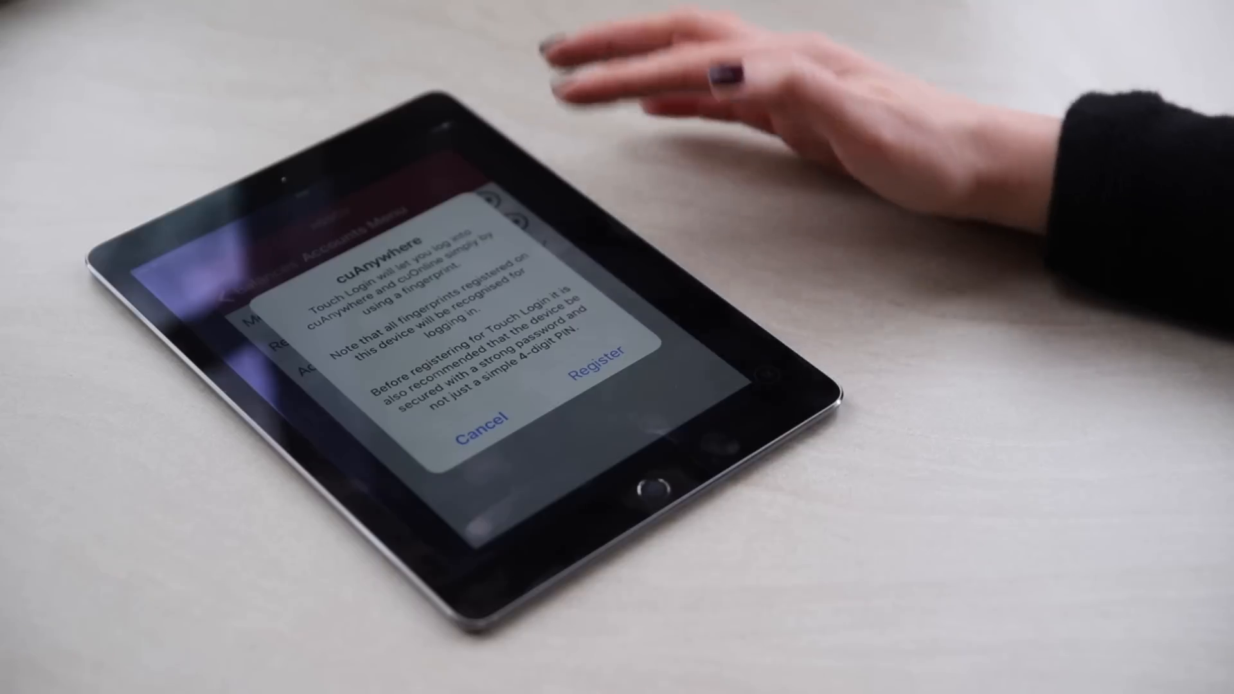
{"action": "left_click", "coordinate": [592, 373]}
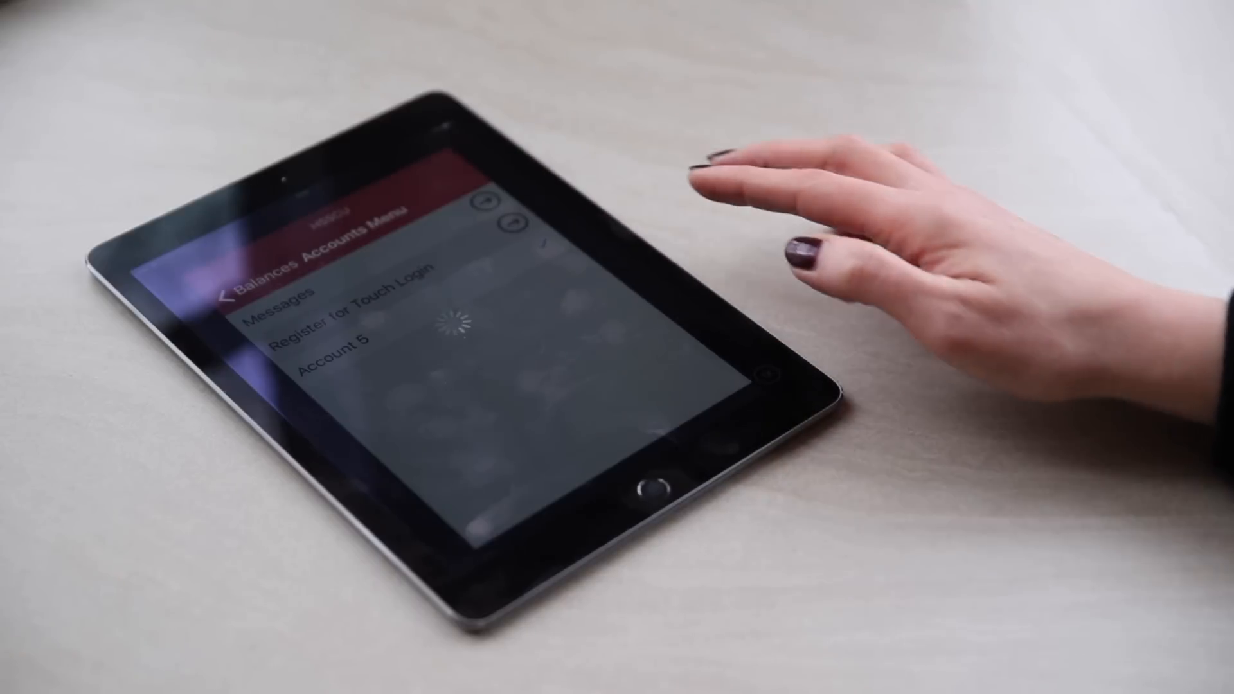
{"action": "left_click", "coordinate": [358, 305]}
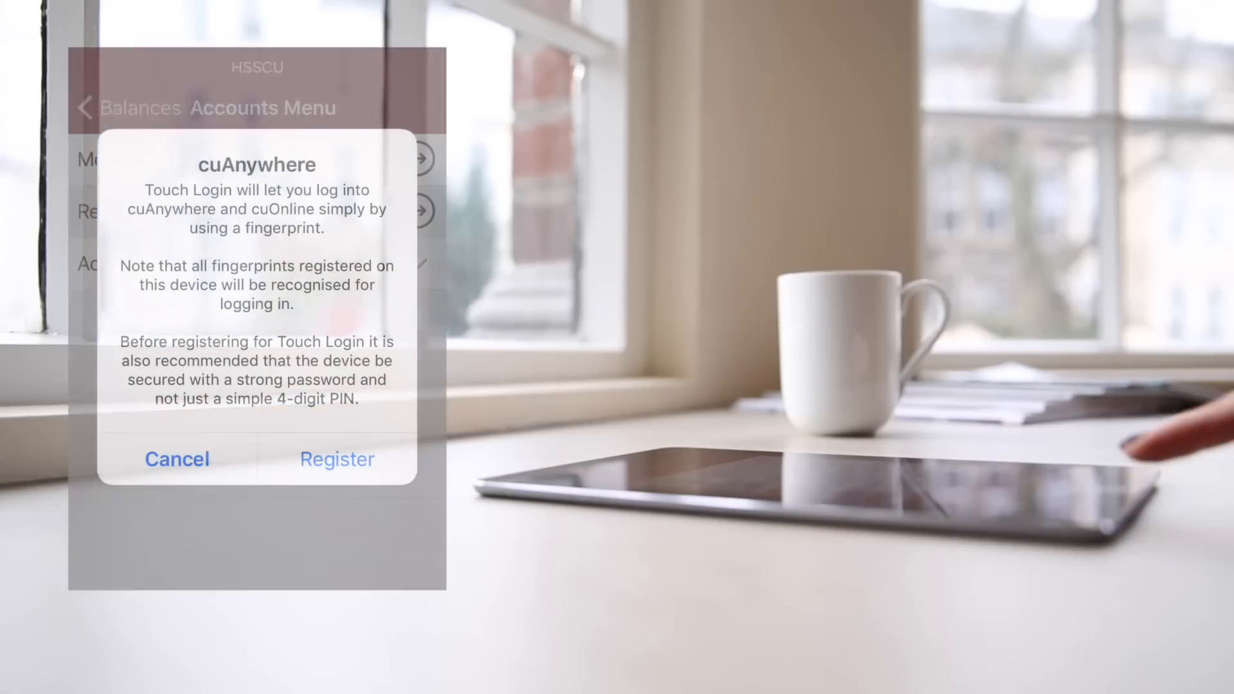
{"action": "left_click", "coordinate": [336, 459]}
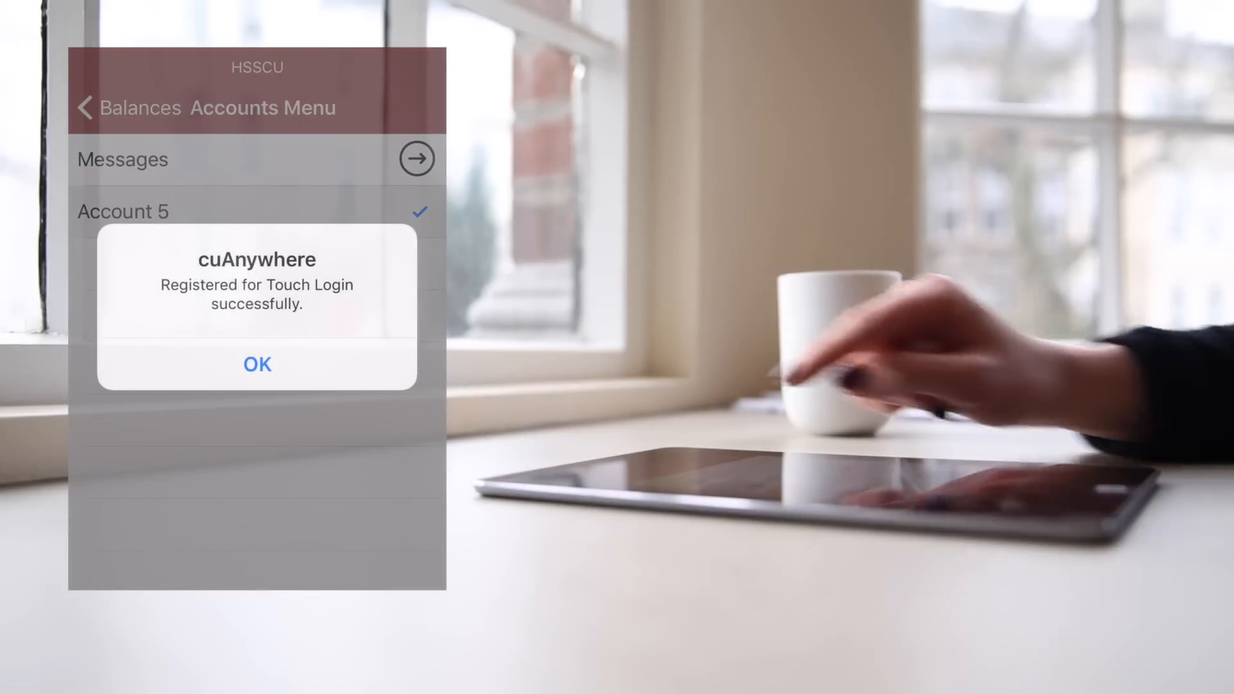
Dismiss the registration success alert and request sign-out, showing the confirmation prompt.
{"action": "left_click", "coordinate": [256, 363]}
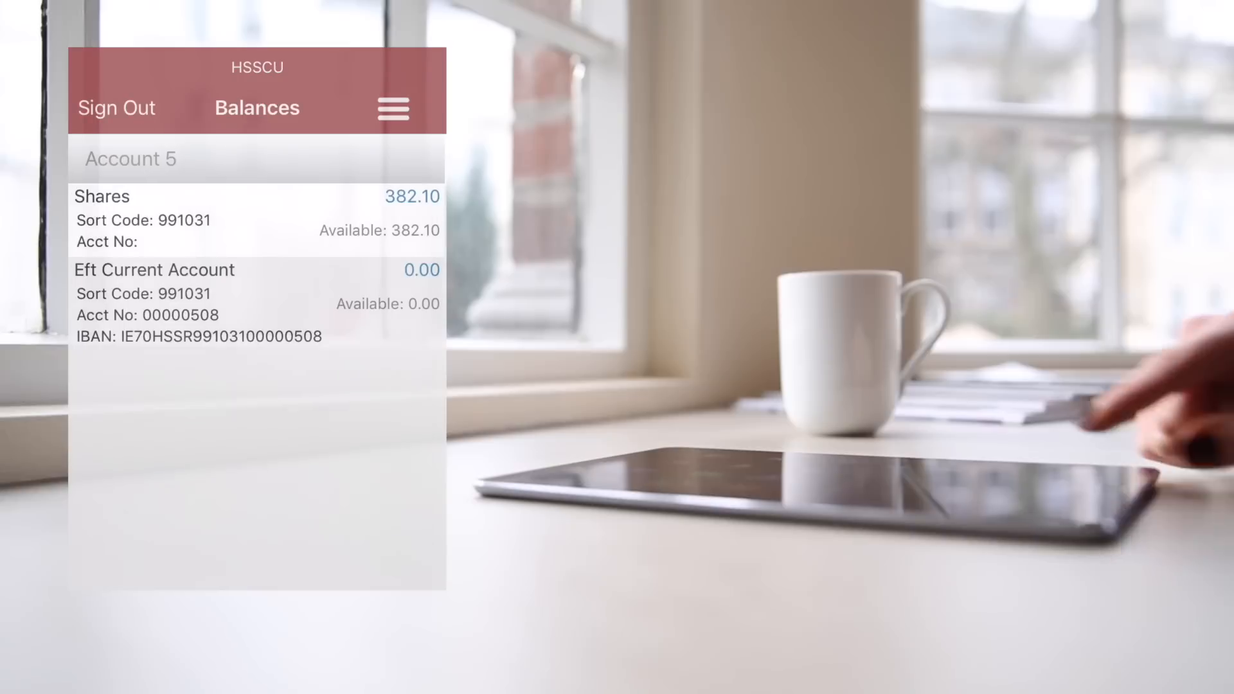
{"action": "left_click", "coordinate": [116, 108]}
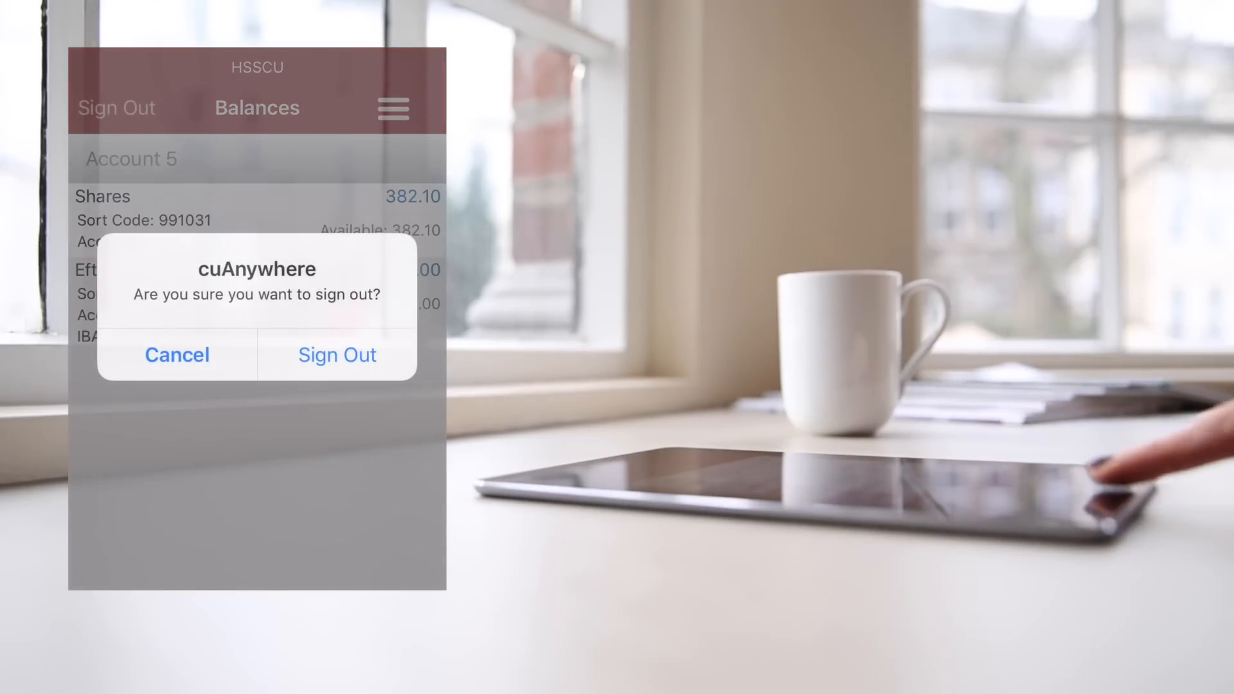